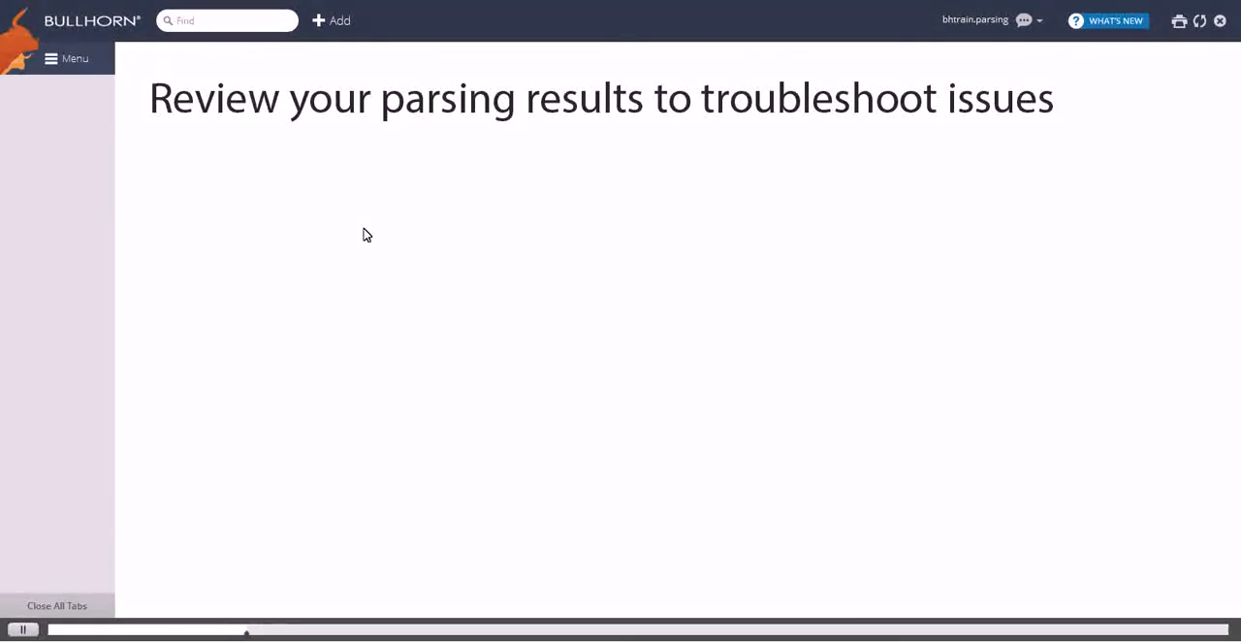
{"action": "mouse_move", "coordinate": [68, 58]}
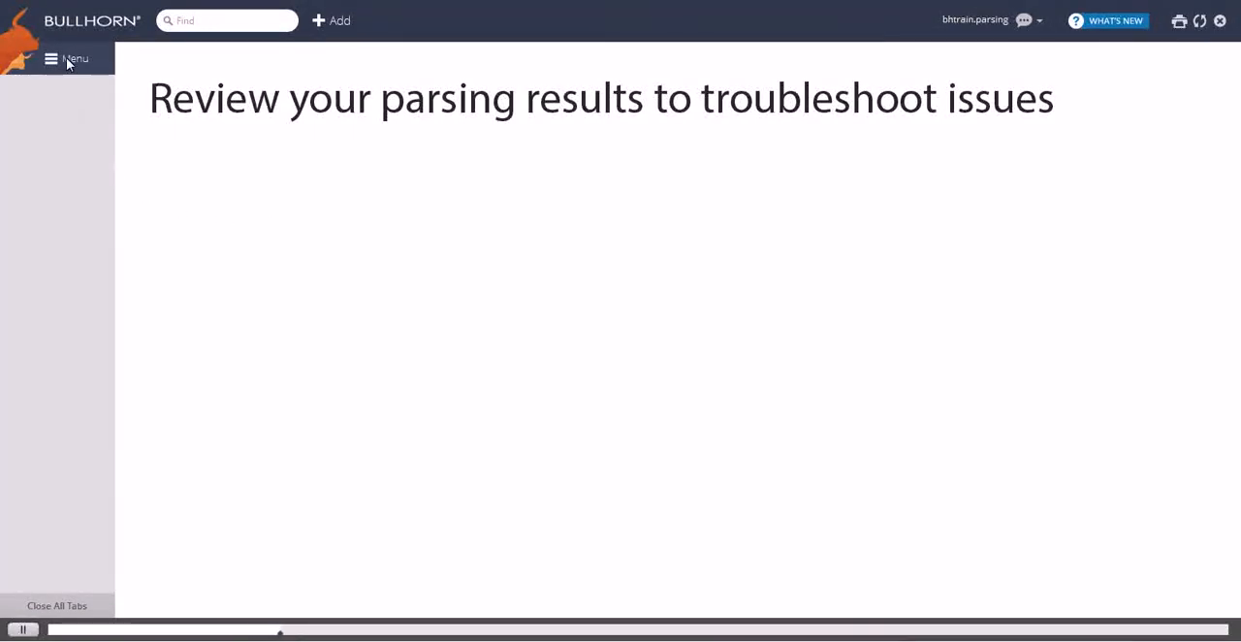
- Reach the Parsing Results tool from the main navigation's Tools area
{"action": "left_click", "coordinate": [51, 59]}
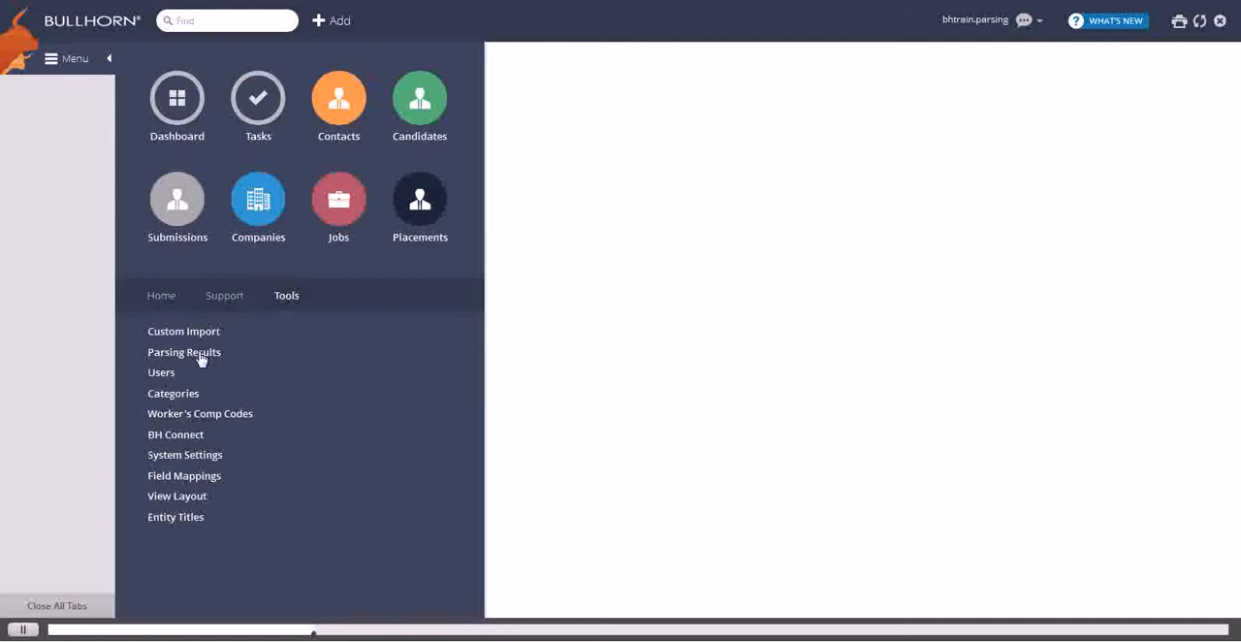
{"action": "left_click", "coordinate": [182, 353]}
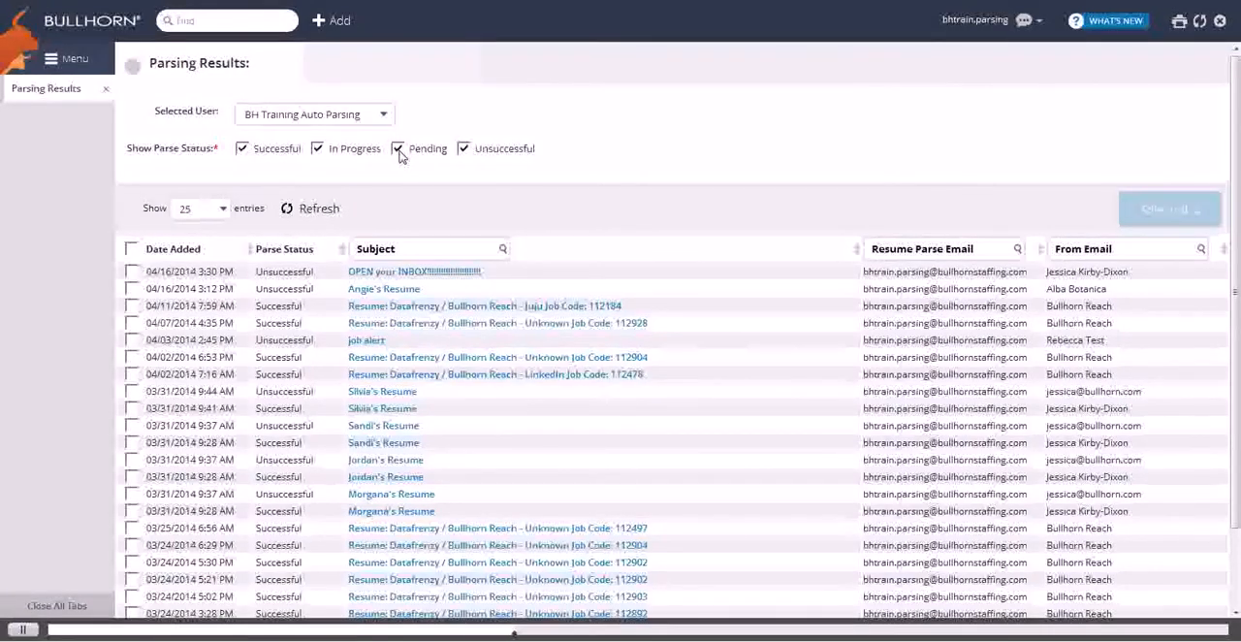
- Hide Pending and In Progress results and pick Angie's Resume among the unsuccessful ones for bulk action
{"action": "left_click", "coordinate": [397, 148]}
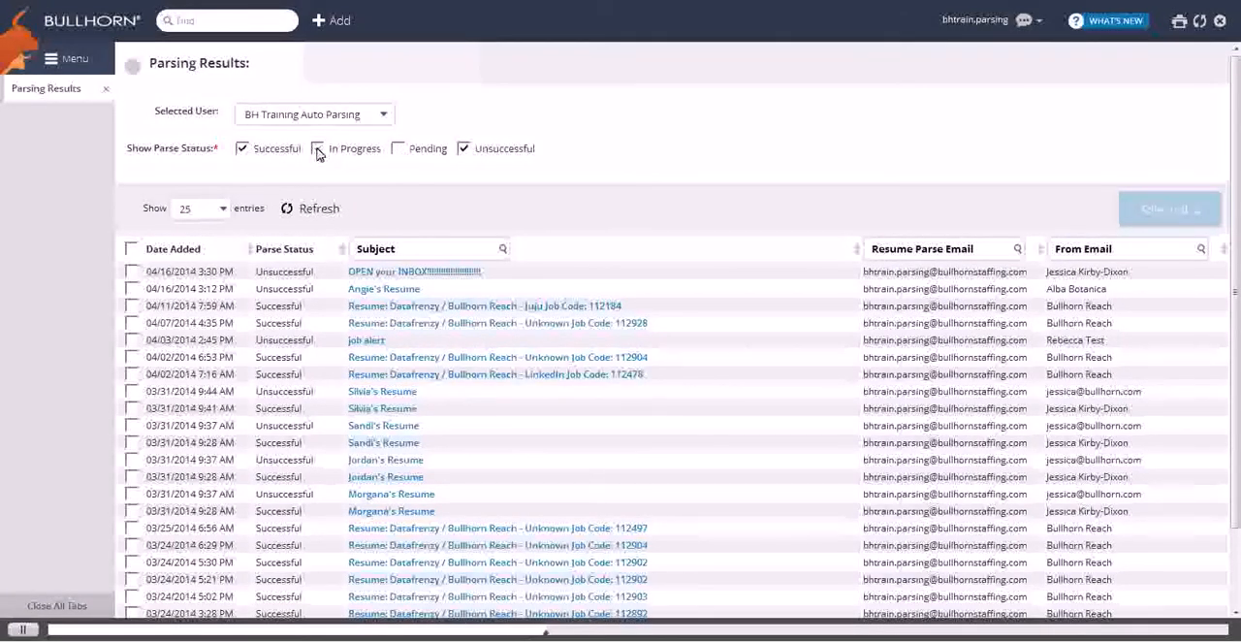
{"action": "left_click", "coordinate": [243, 148]}
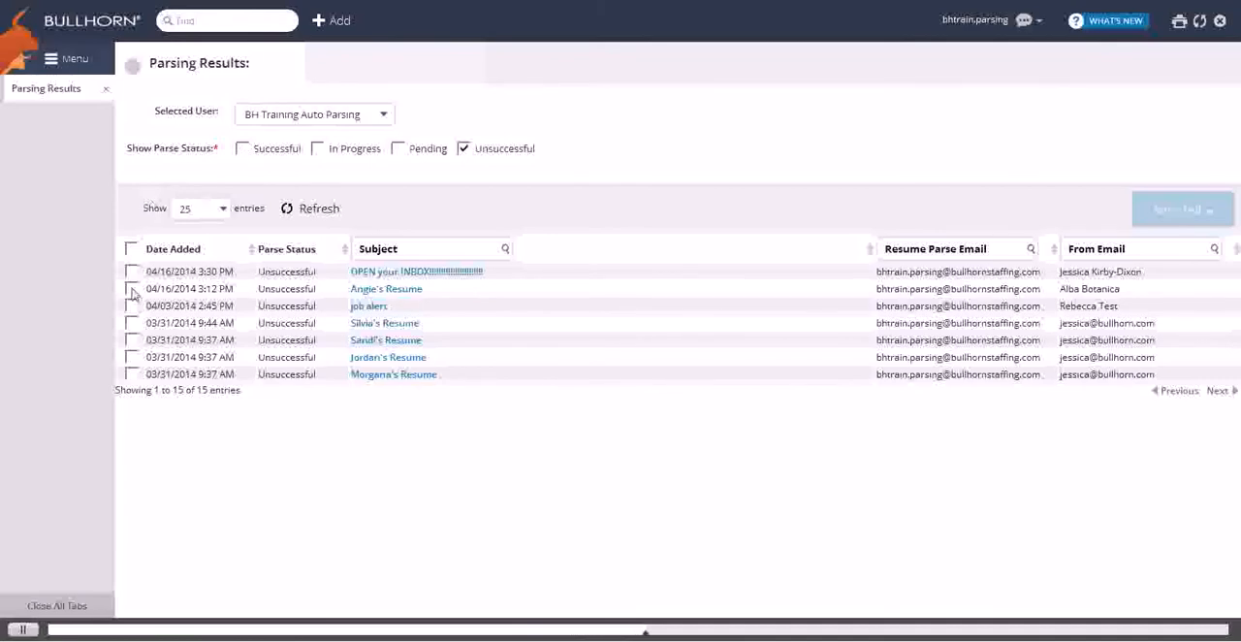
{"action": "left_click", "coordinate": [132, 339]}
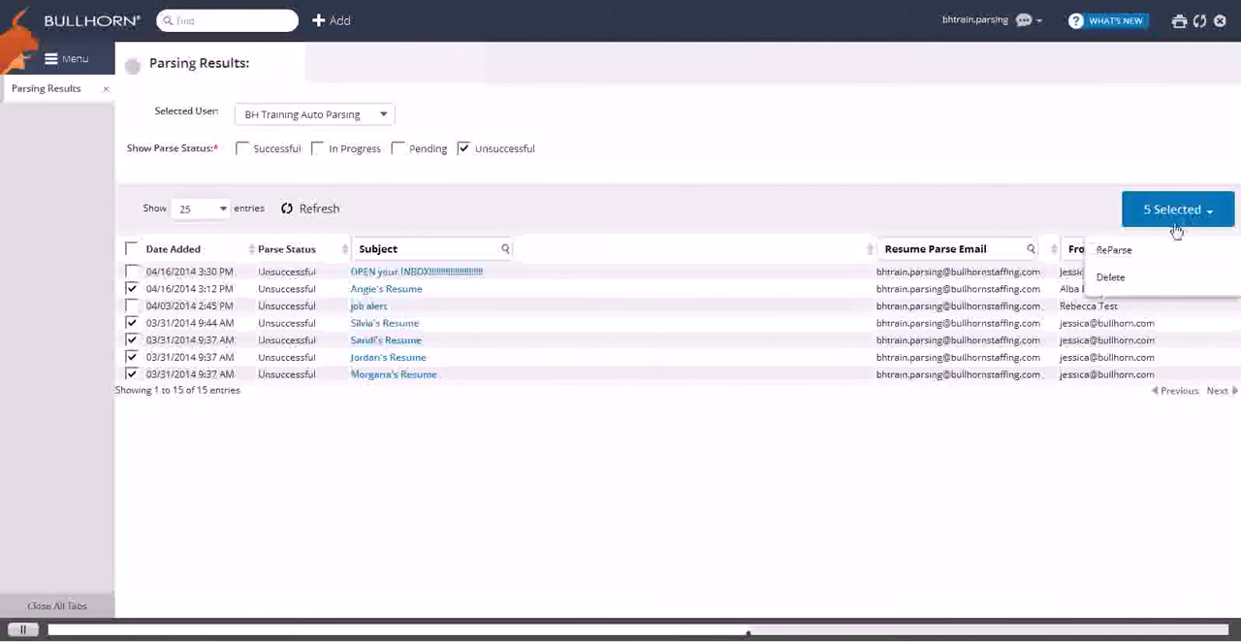
- Reparse the five chosen results, then delete the two remaining unsuccessful ones including the job alert
{"action": "left_click", "coordinate": [1109, 275]}
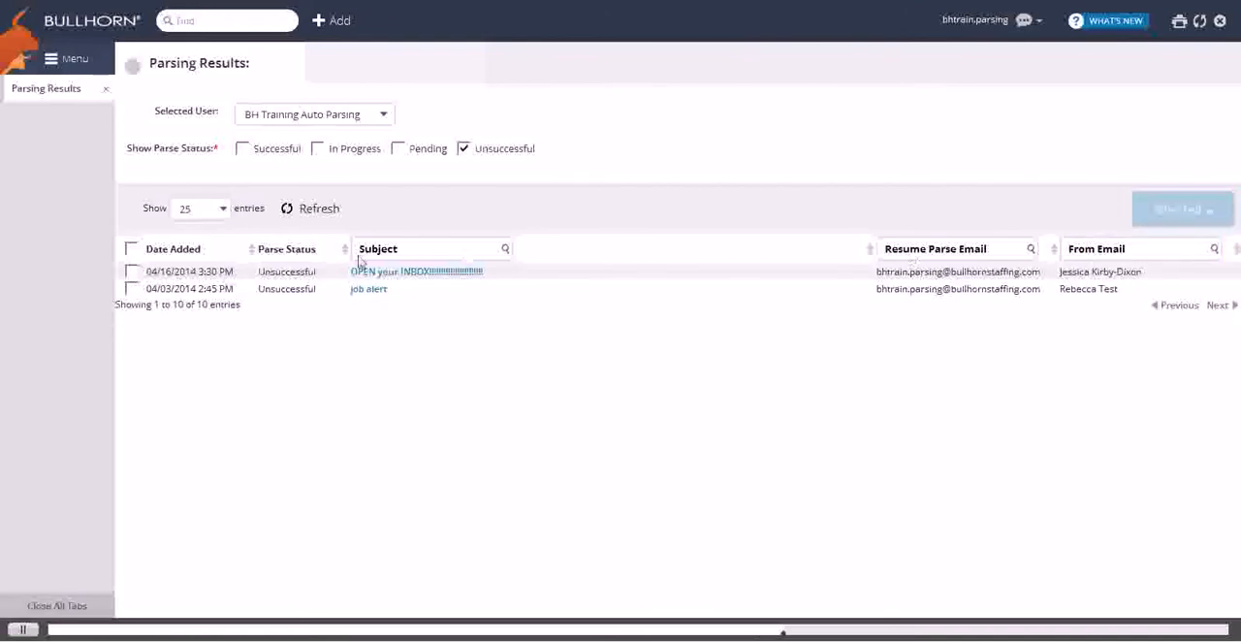
{"action": "left_click", "coordinate": [132, 289]}
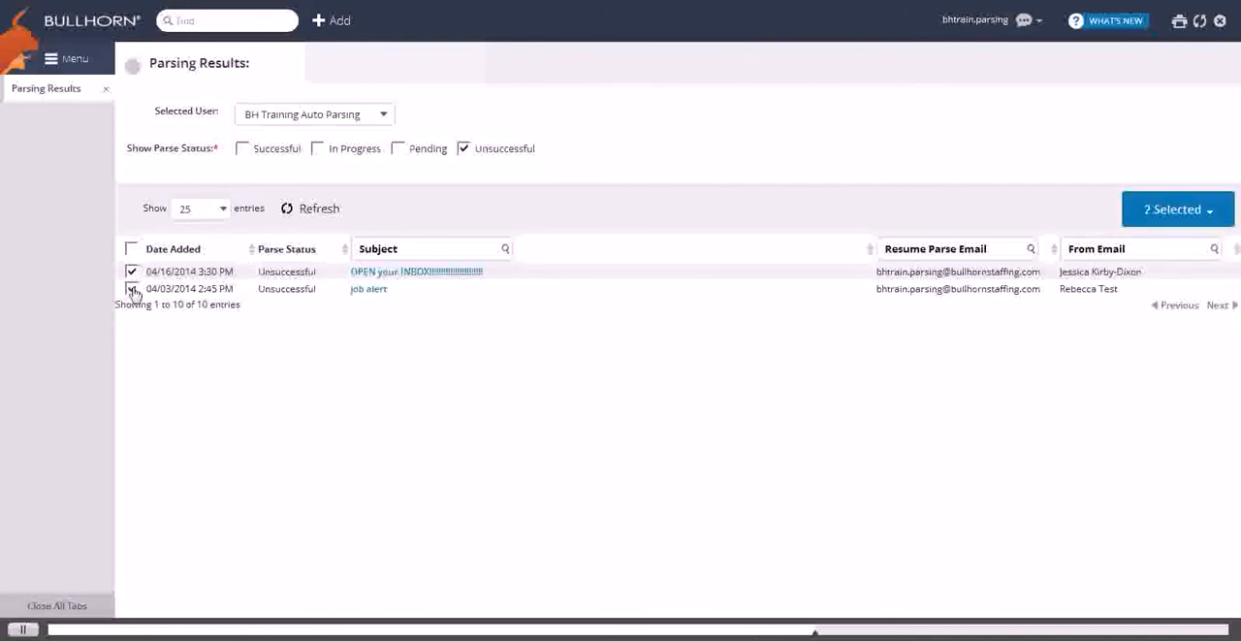
{"action": "left_click", "coordinate": [1179, 209]}
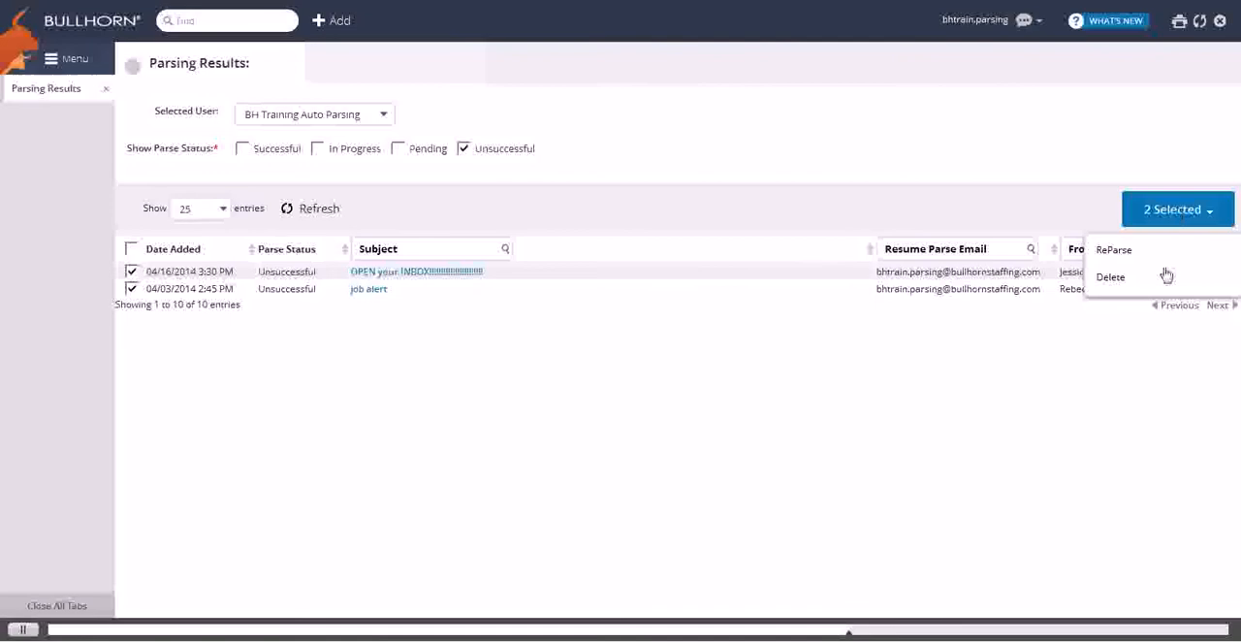
{"action": "left_click", "coordinate": [1109, 275]}
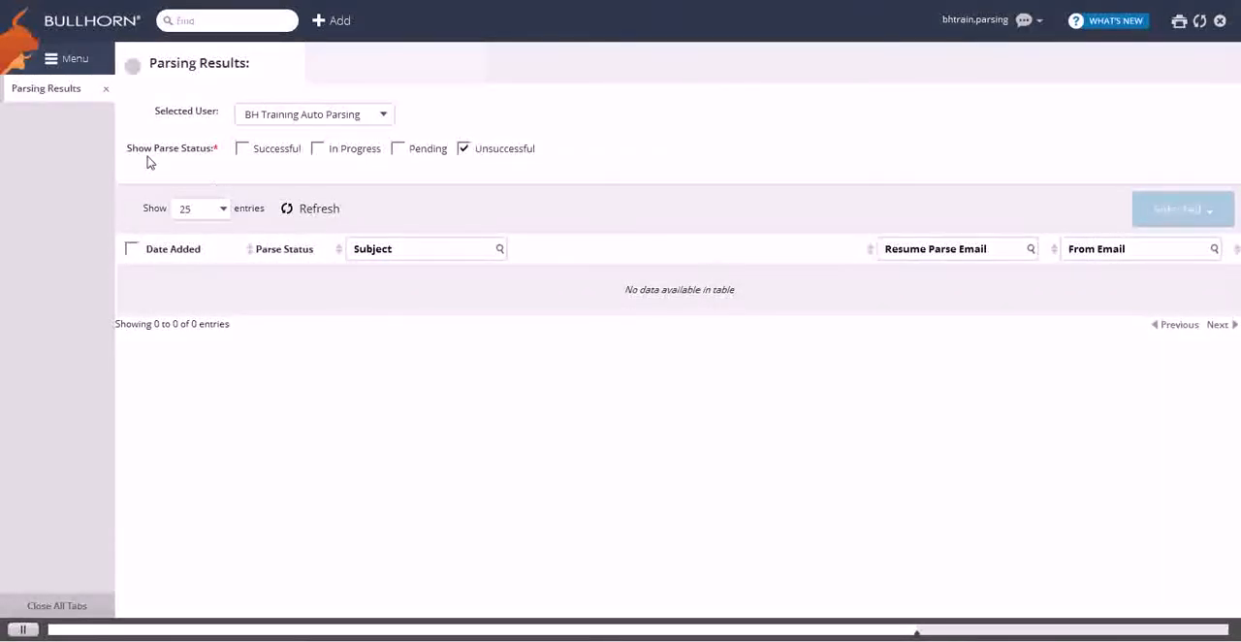
{"action": "left_click", "coordinate": [68, 58]}
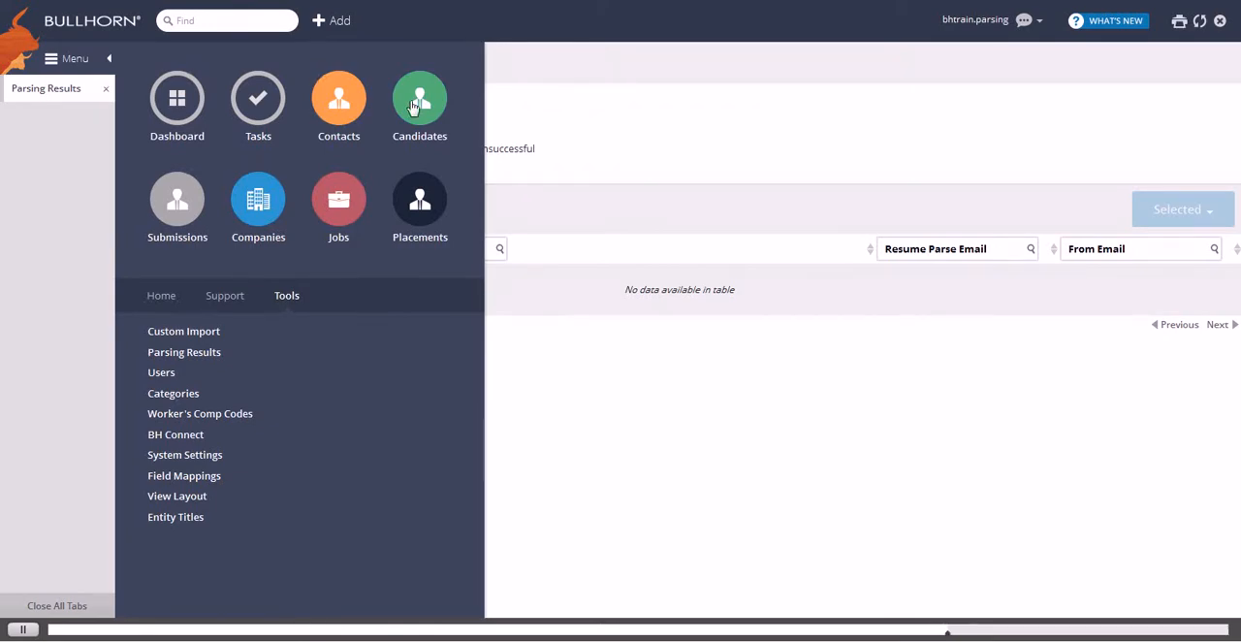
- Filter the Candidates list to Status 'New Lead' and owner 'Unassigned'
{"action": "left_click", "coordinate": [419, 101]}
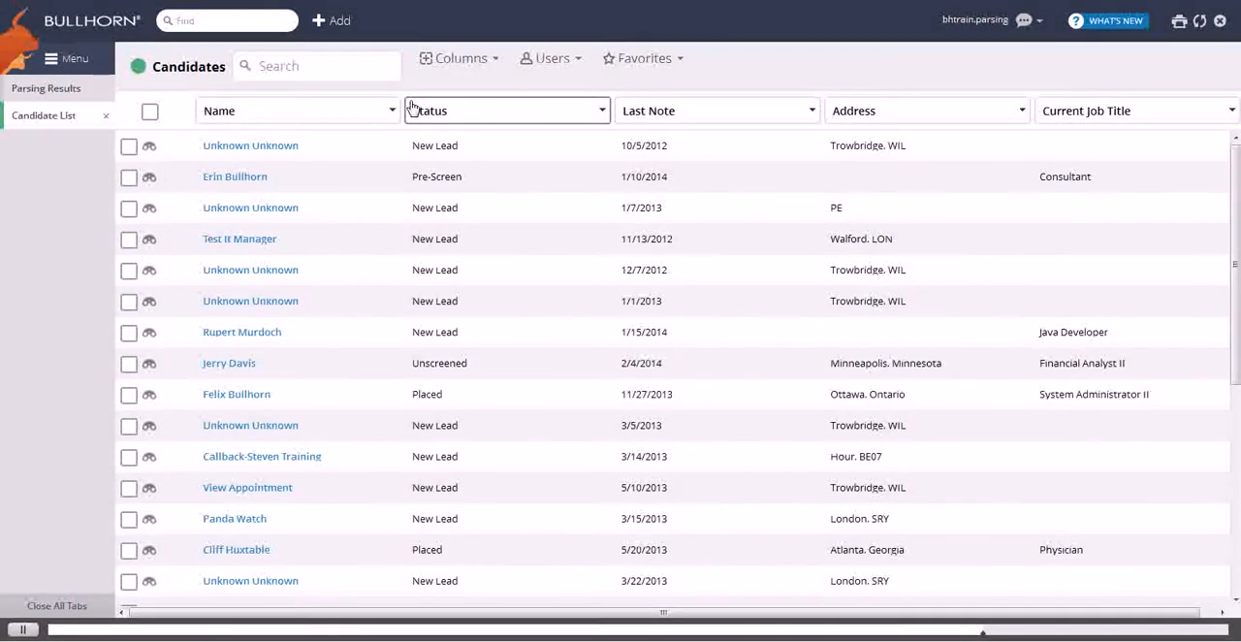
{"action": "left_click", "coordinate": [601, 108]}
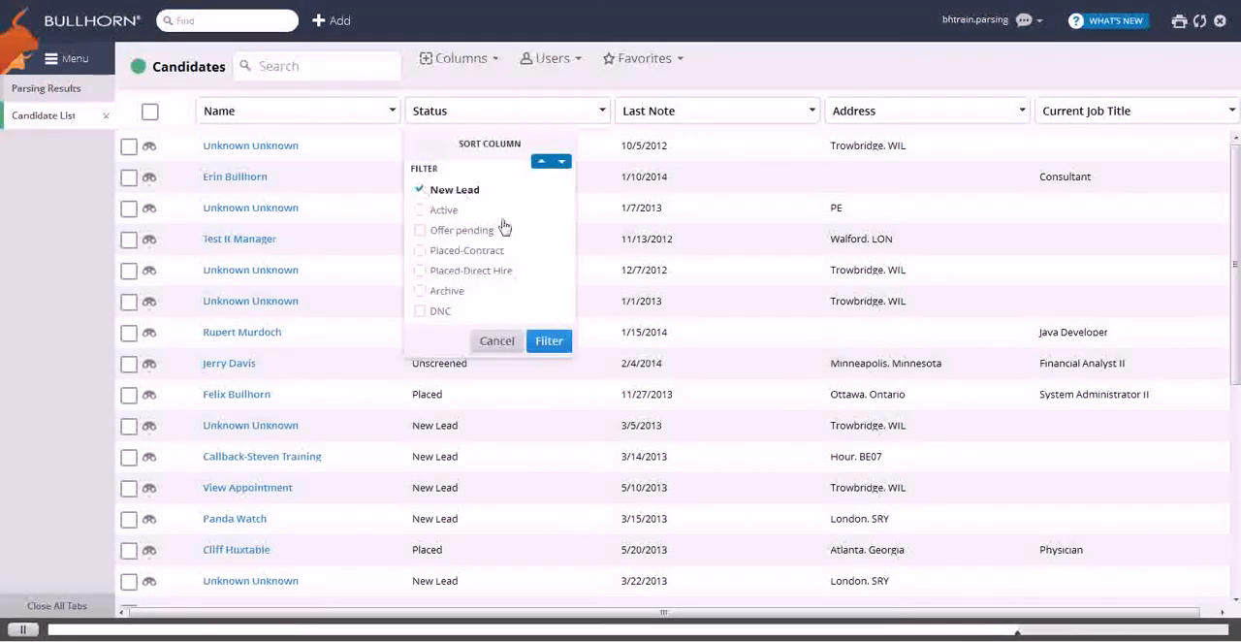
{"action": "left_click", "coordinate": [549, 341]}
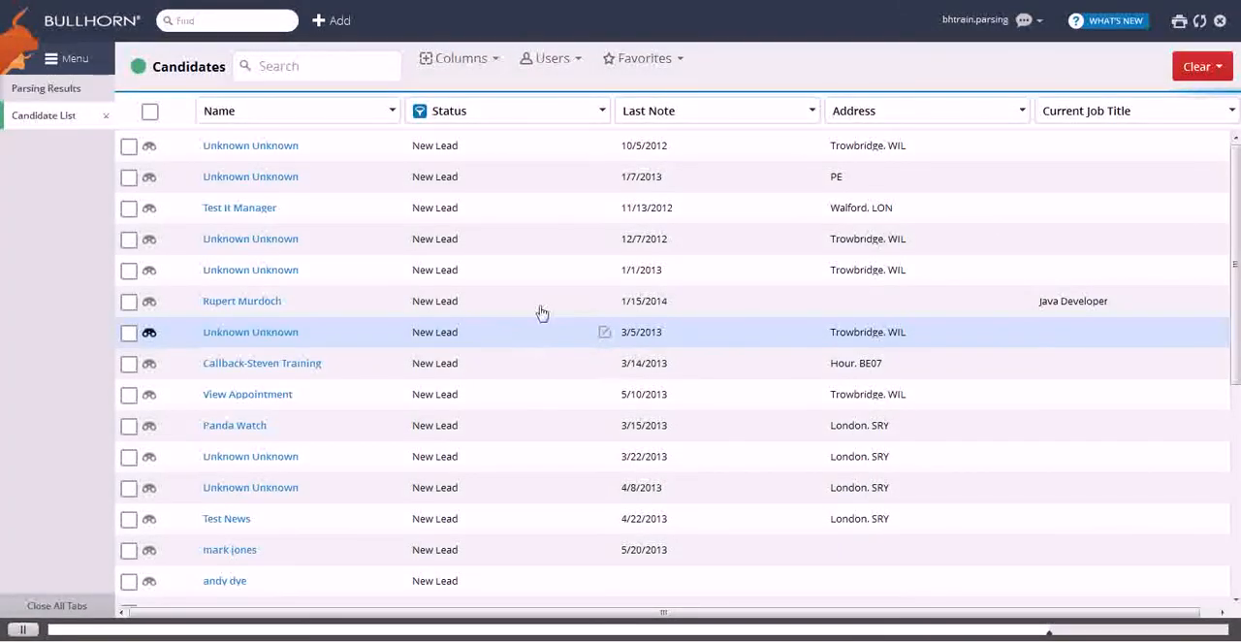
{"action": "left_click", "coordinate": [550, 58]}
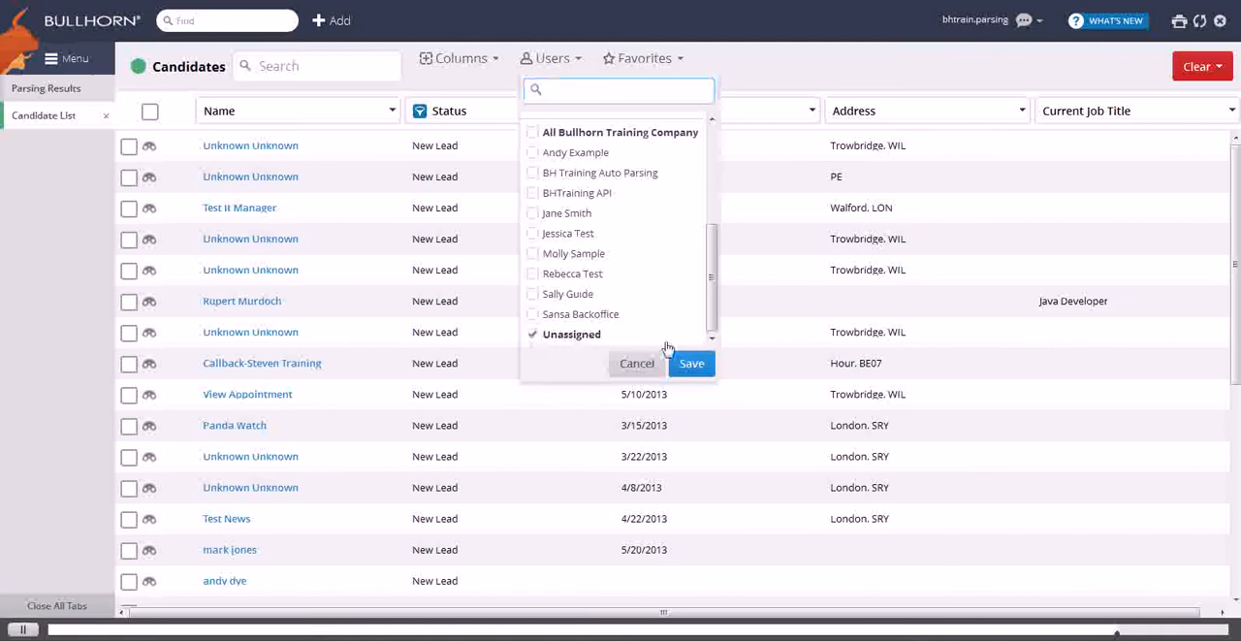
{"action": "left_click", "coordinate": [691, 363]}
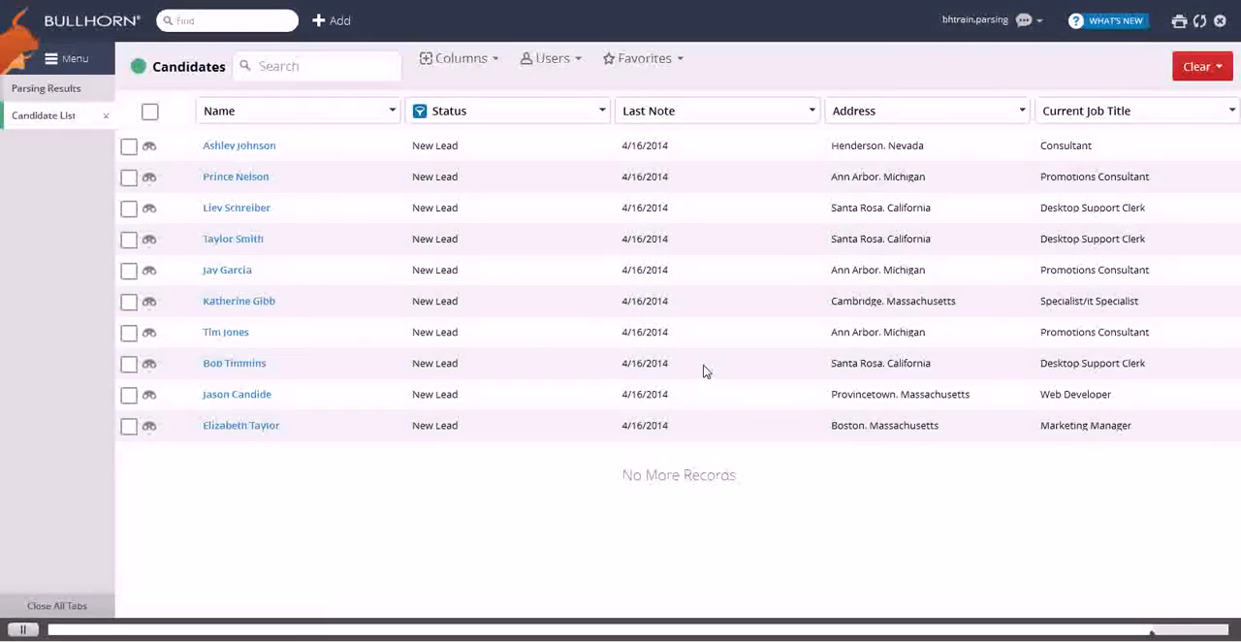